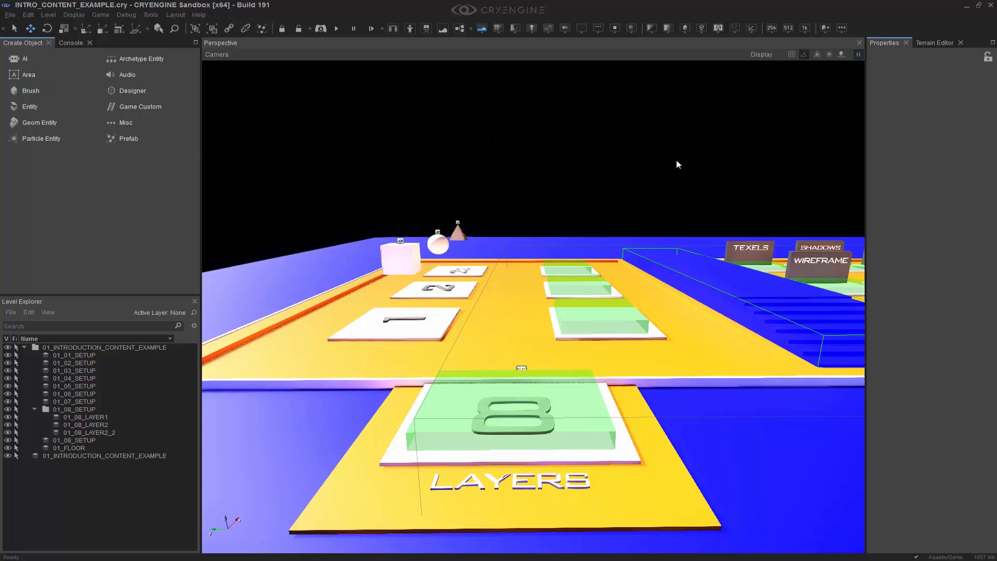
mouse_move(675, 137)
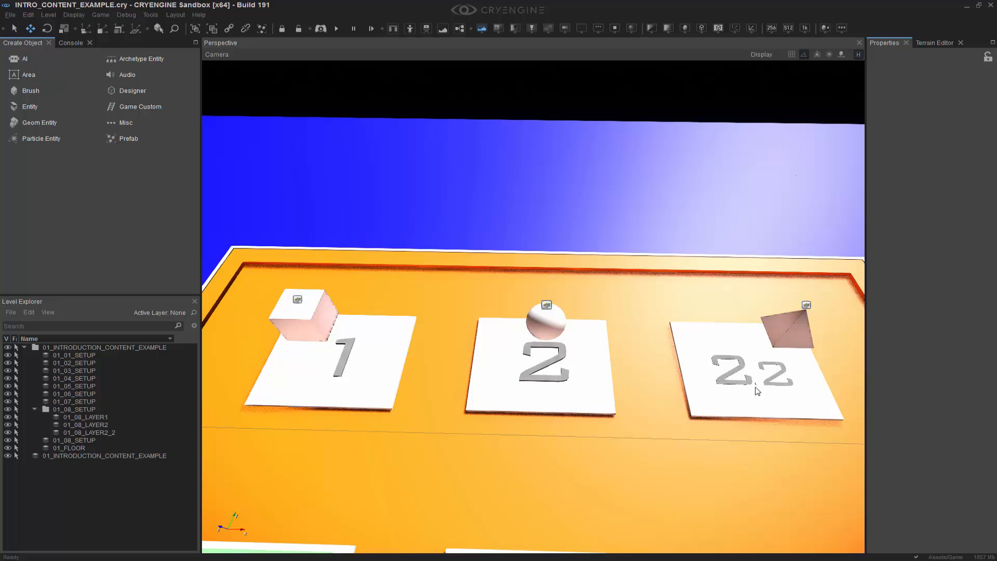
mouse_move(677, 408)
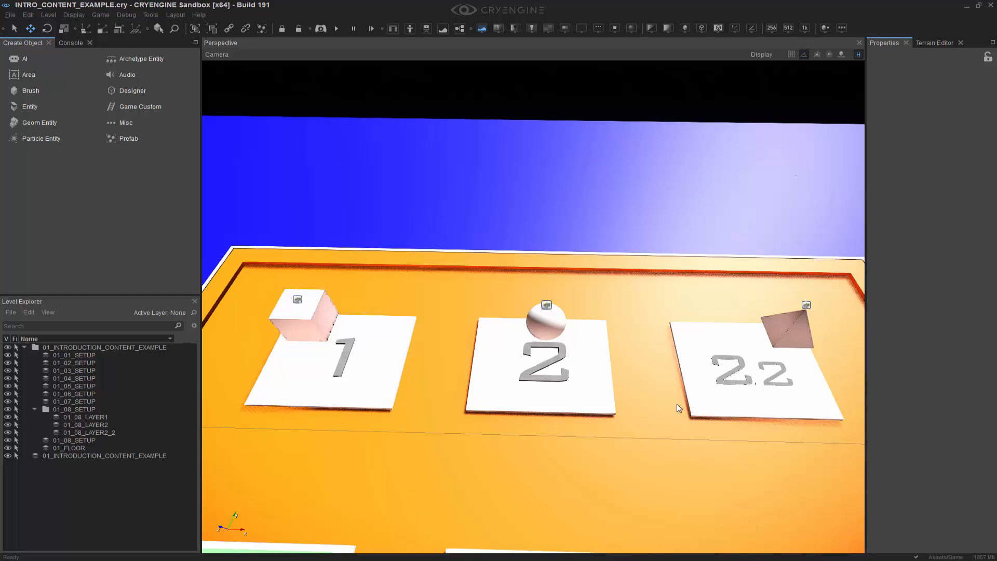
- Select the 08_01_SQUARE cube on pad 1 to inspect its layer 01_08_LAYER1
click(307, 321)
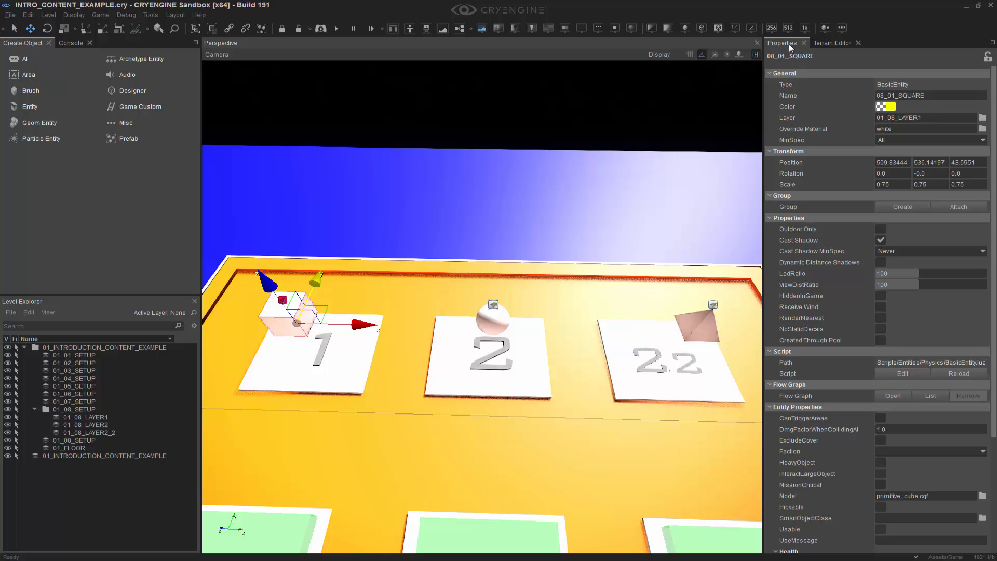
mouse_move(914, 117)
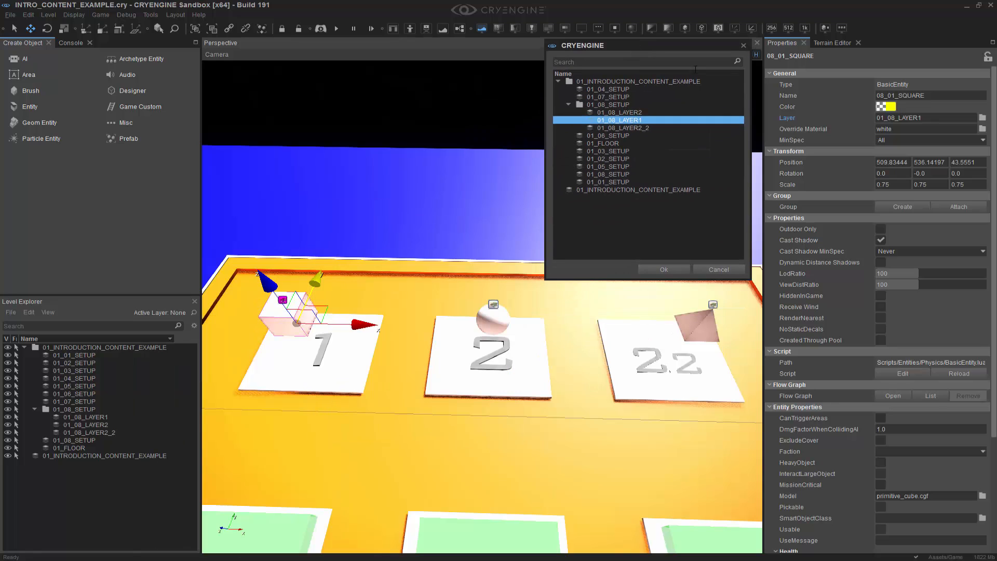
mouse_move(675, 277)
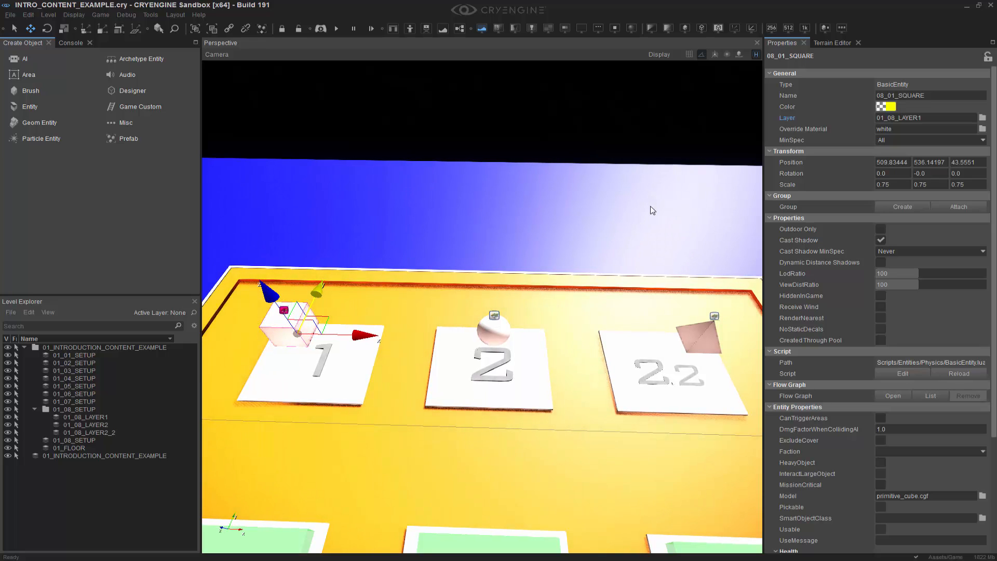
click(89, 432)
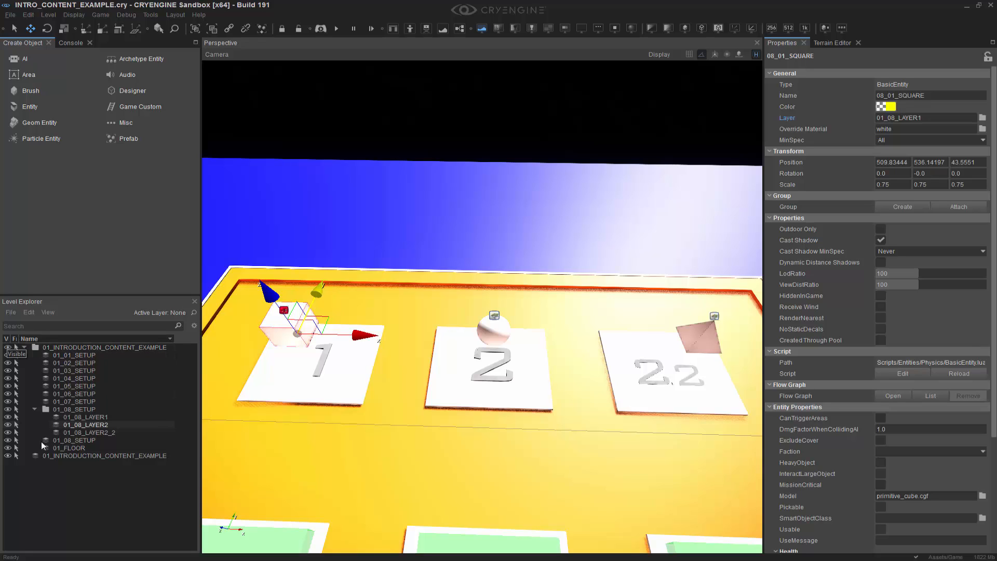
click(84, 416)
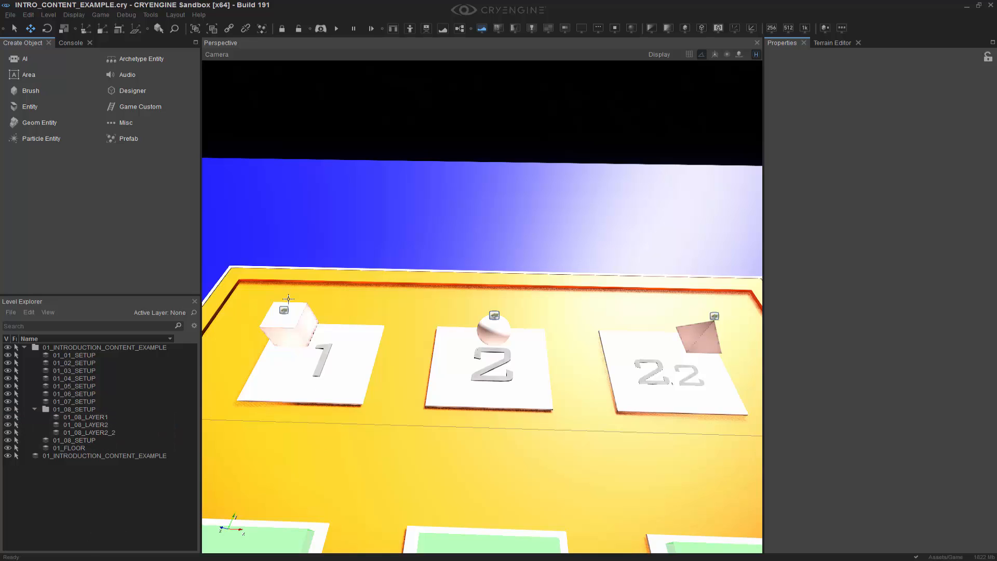
click(289, 325)
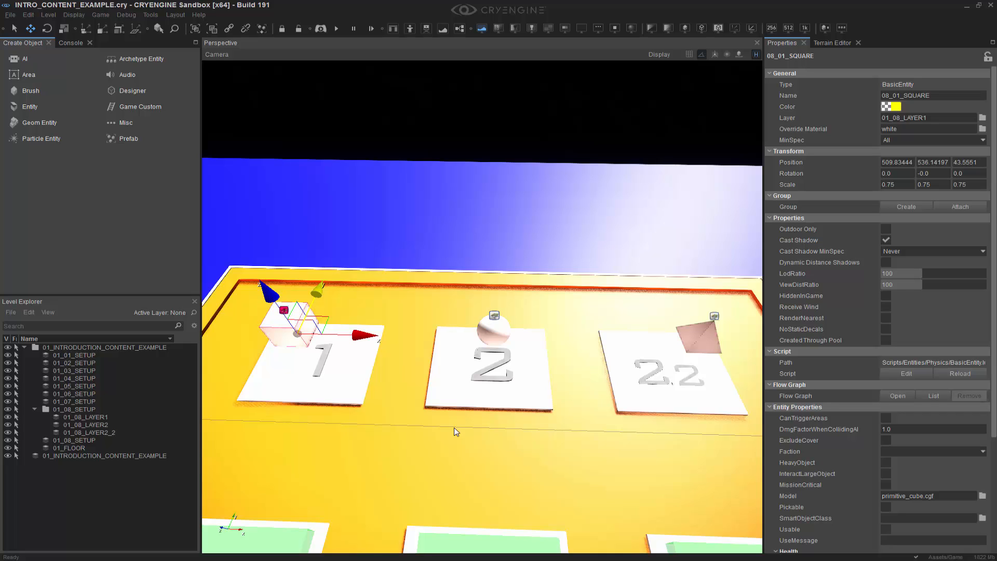
mouse_move(544, 465)
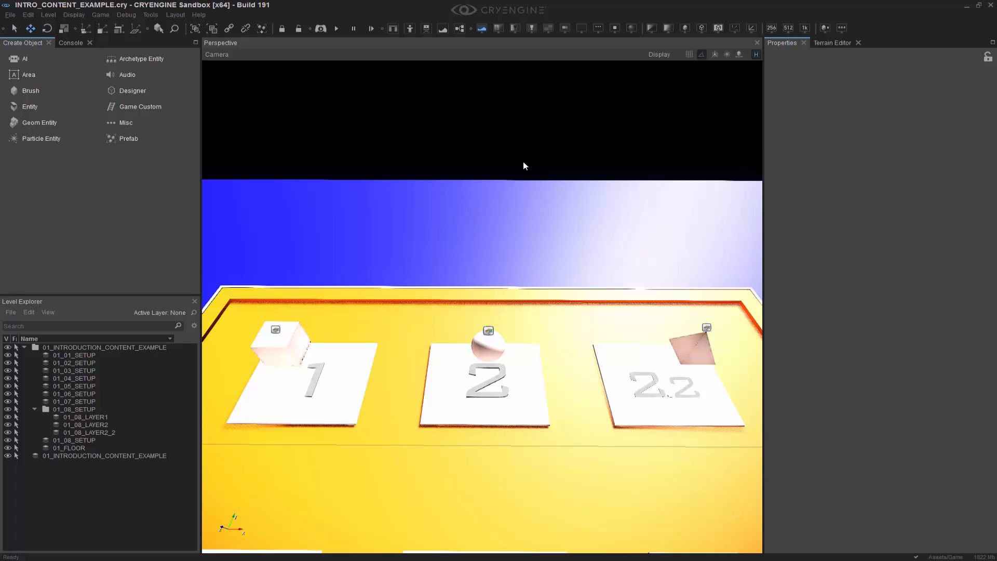
- Create a child folder 01_08_SETUP_CHILD with 01_08_SETUP as its parent
click(68, 448)
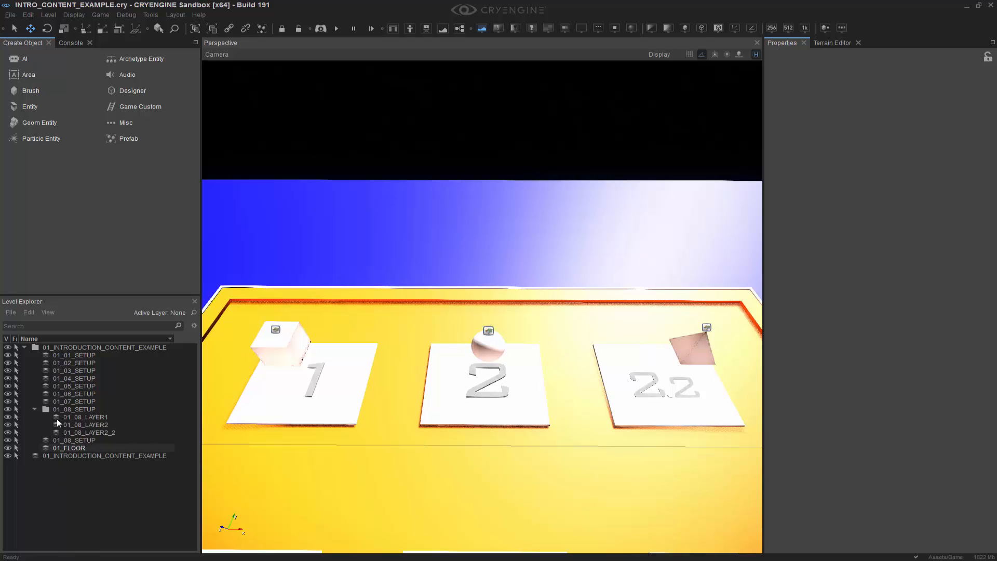
click(71, 409)
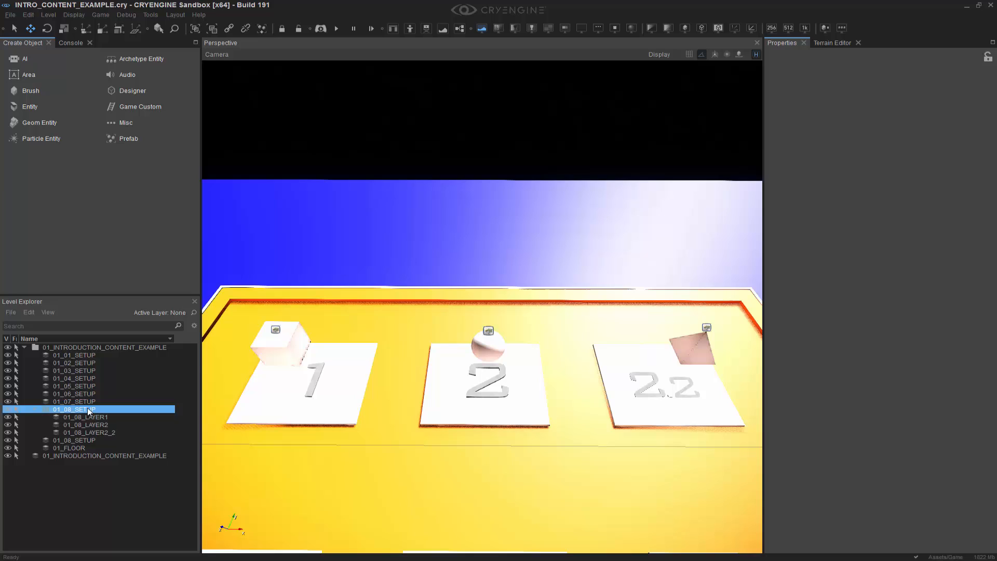
click(85, 416)
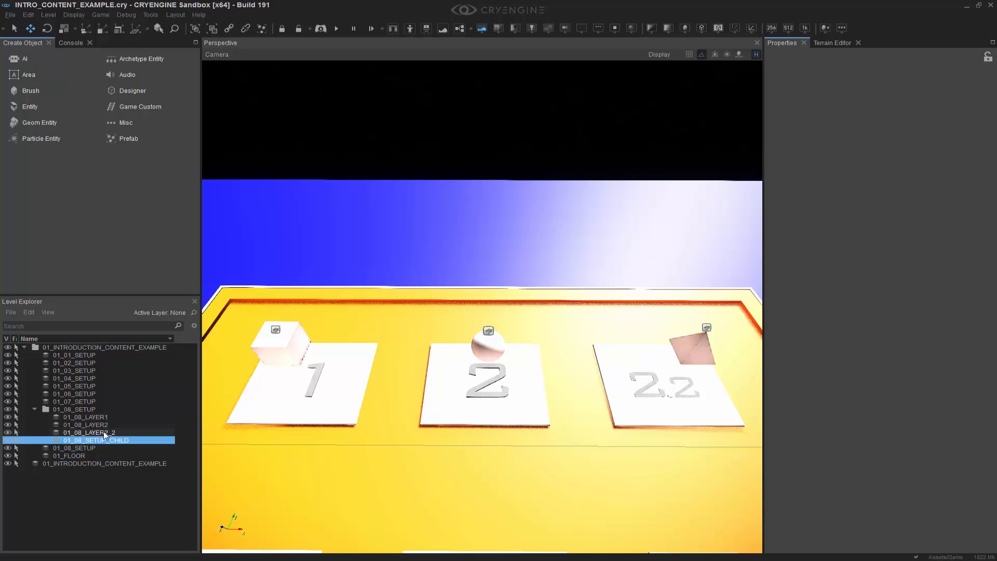
- Move 01_08_LAYER2 and 01_08_LAYER2_2 into 01_08_SETUP_CHILD, expand it, and reselect the cube
click(80, 424)
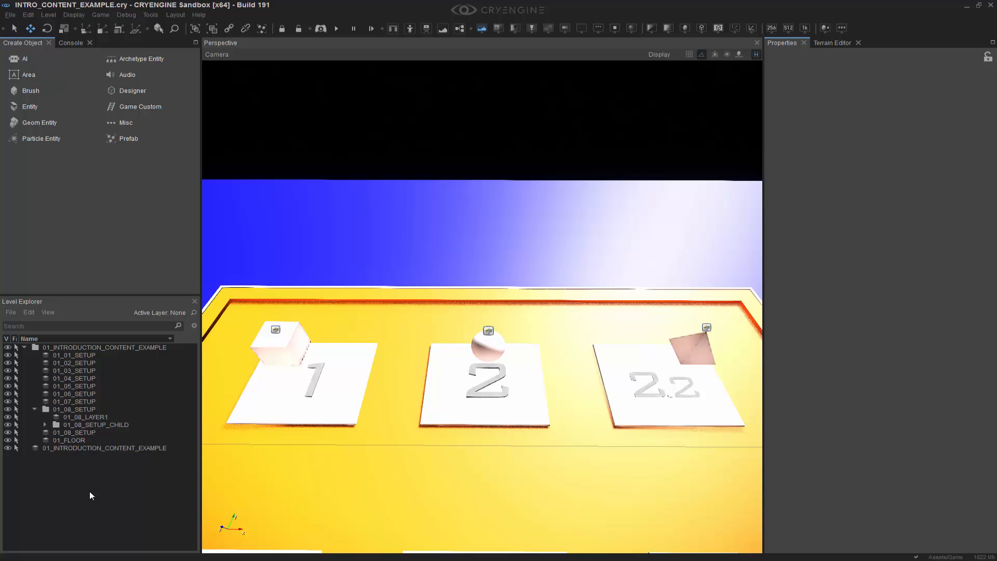
click(43, 423)
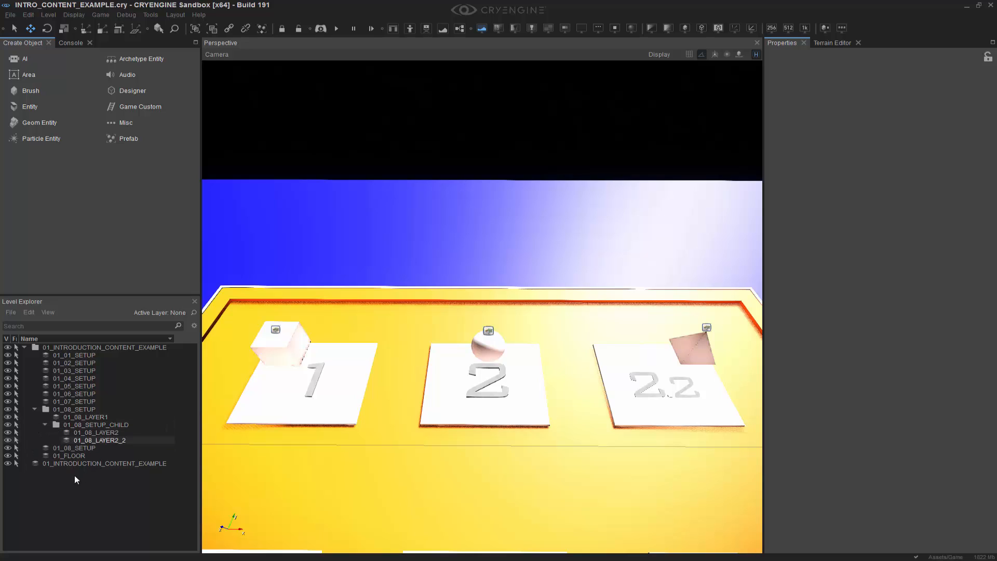
click(95, 424)
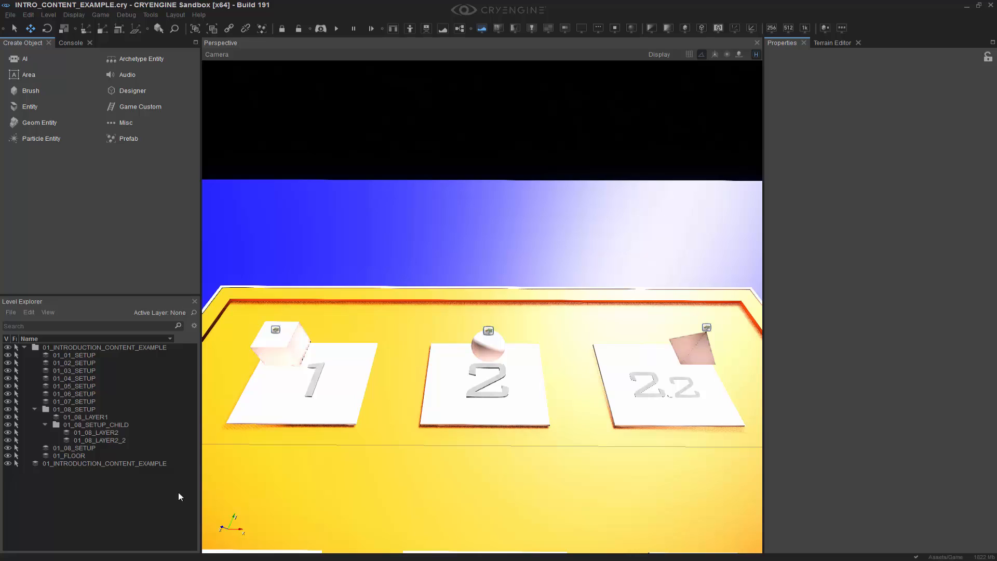
mouse_move(168, 505)
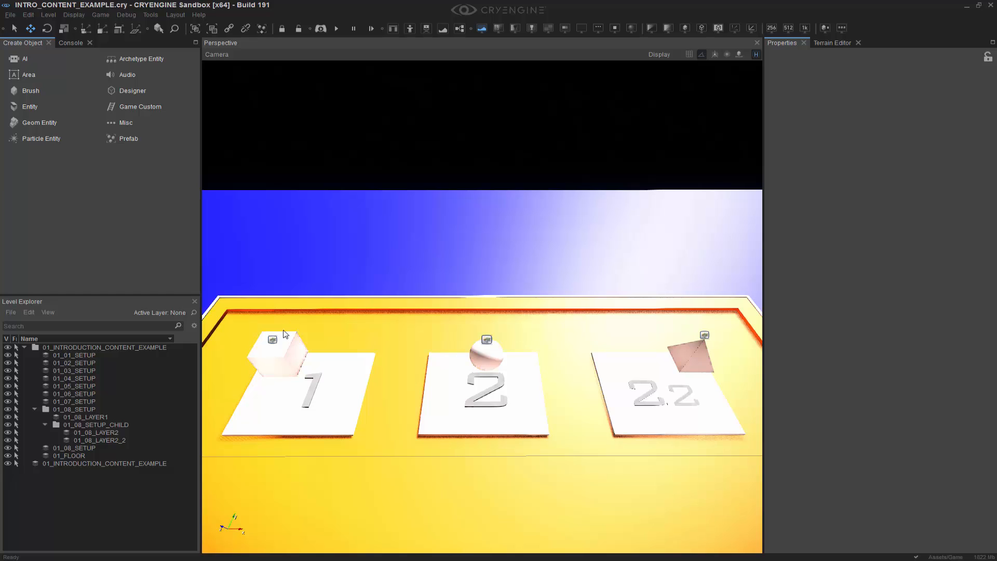
click(277, 355)
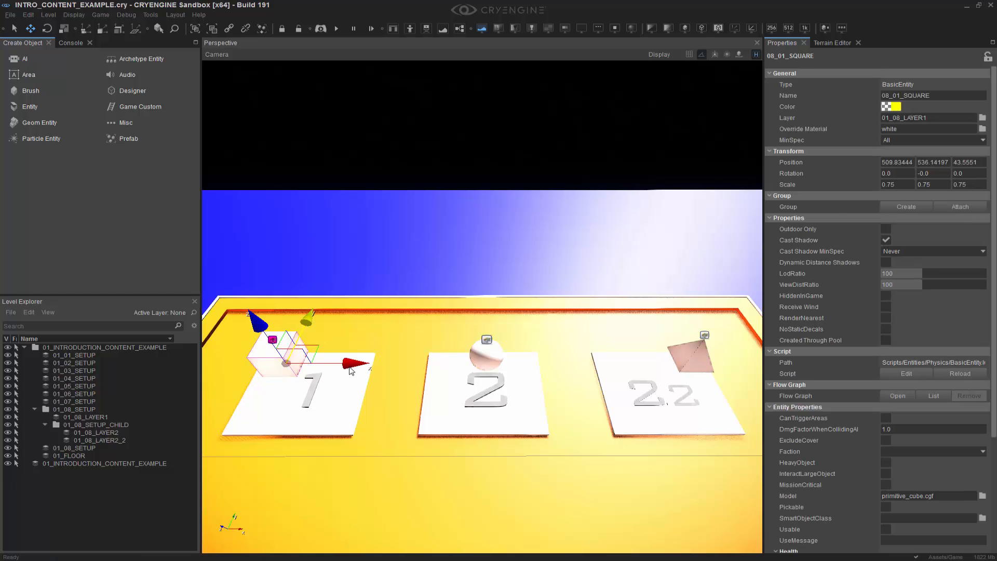
- Open the on-disk folder containing 01_08_LAYER1's .lyr file from Level Explorer
right_click(83, 416)
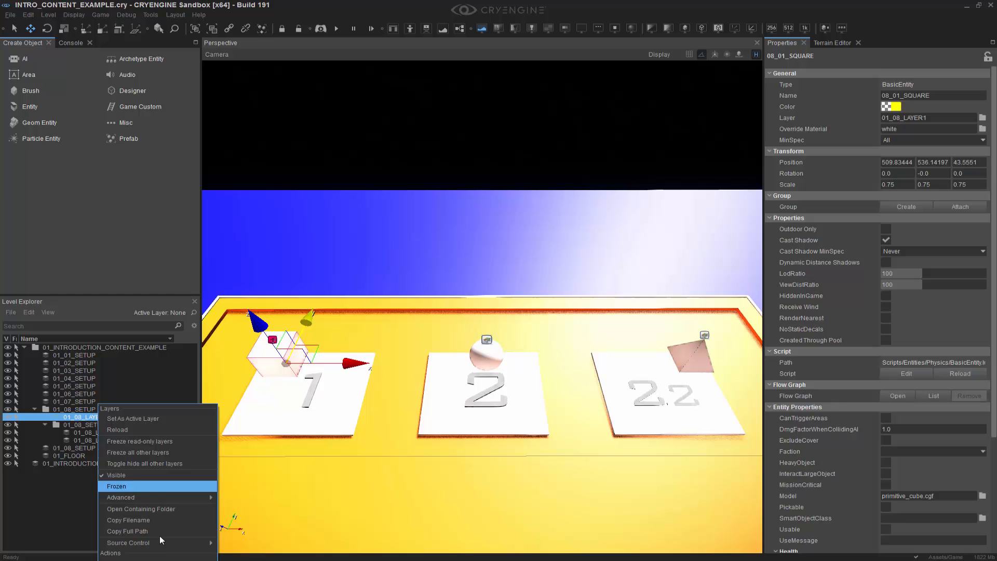
click(140, 509)
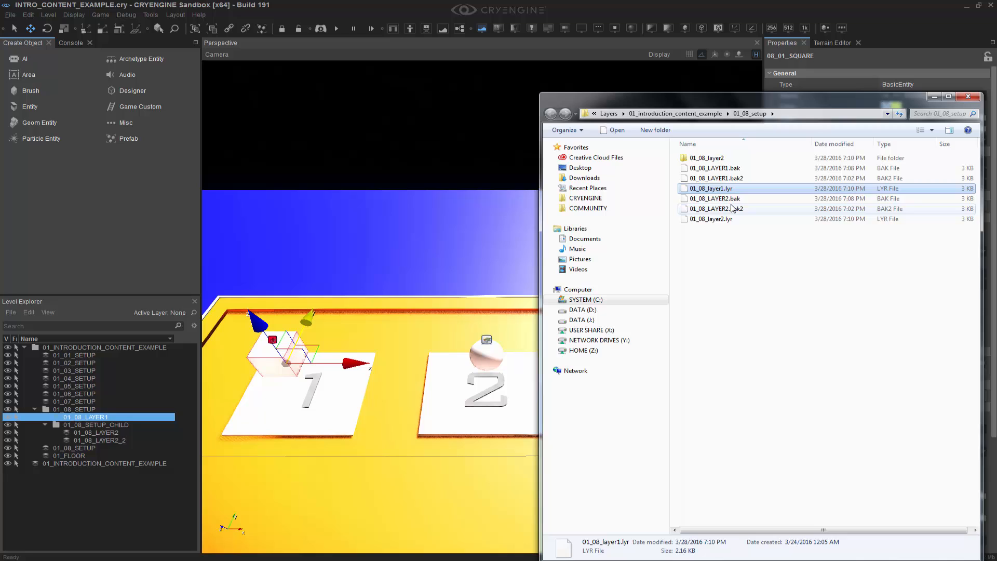
mouse_move(736, 189)
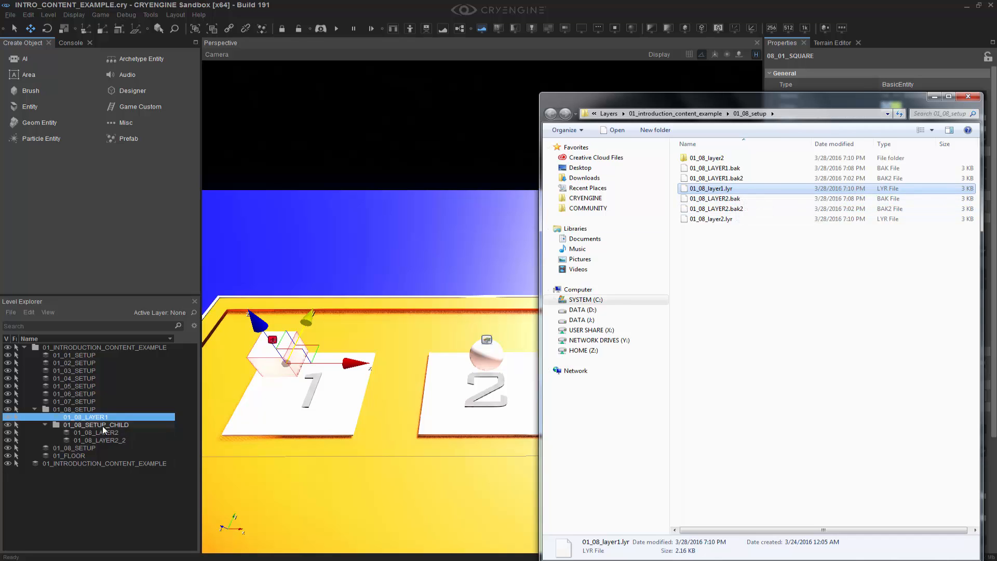
- Delete layer 01_08_LAYER1 via its context menu and return to the level editor
right_click(86, 417)
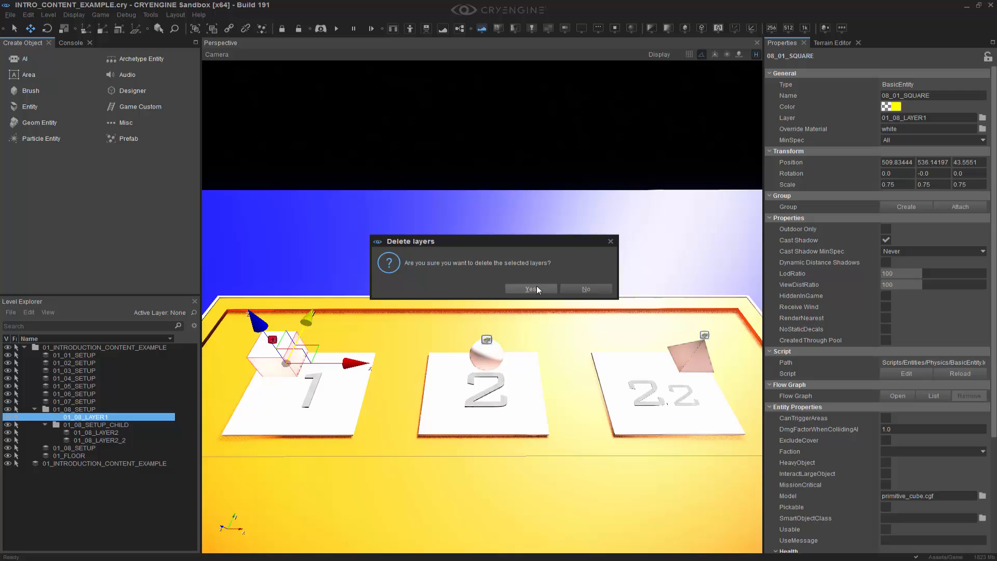
click(531, 289)
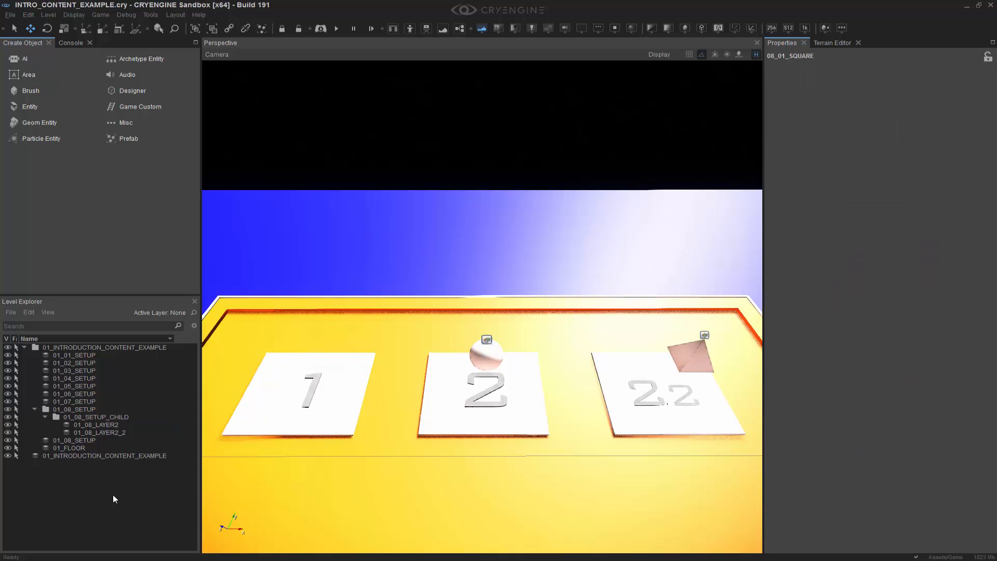
- Start Import Layer from the Level Explorer File menu
click(11, 312)
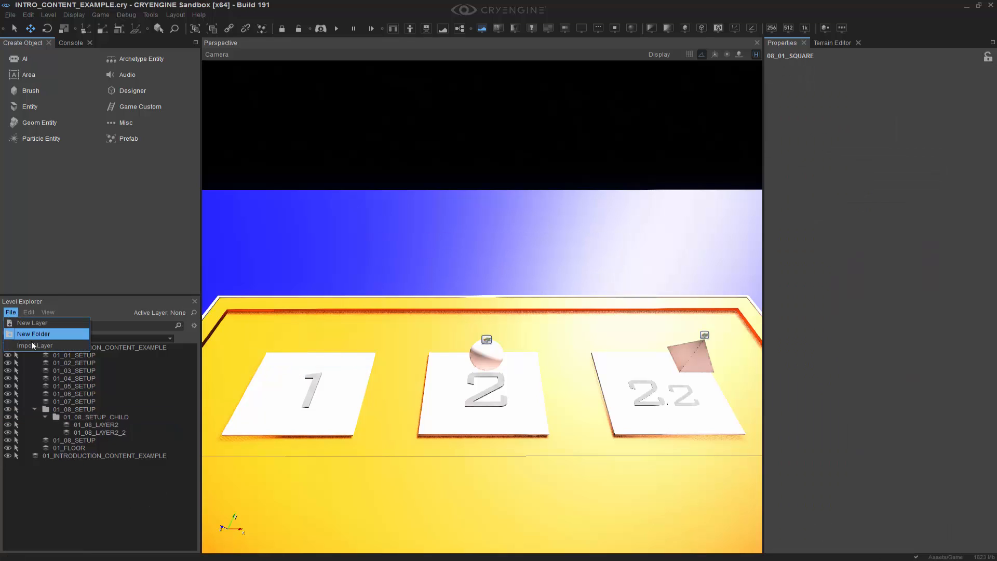
click(36, 346)
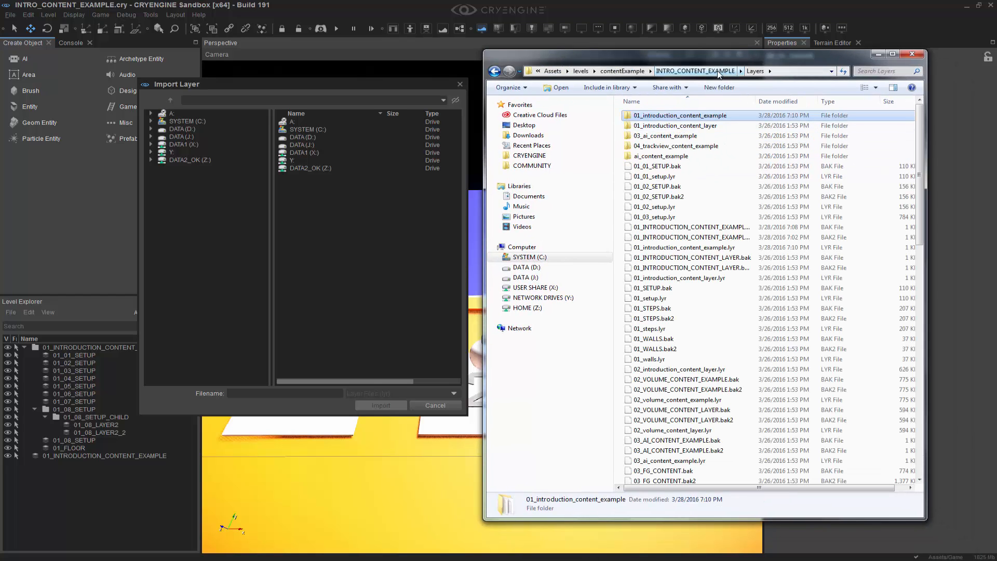
- Browse the import dialog from C: through CRYENGINE Launcher, Crytek, GameSDK into Assets
click(710, 71)
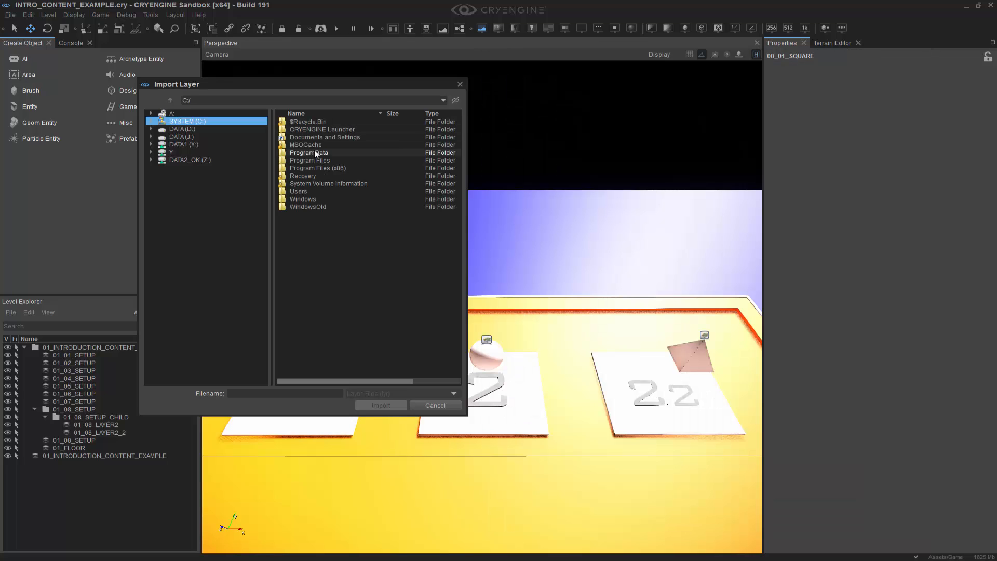
double_click(322, 129)
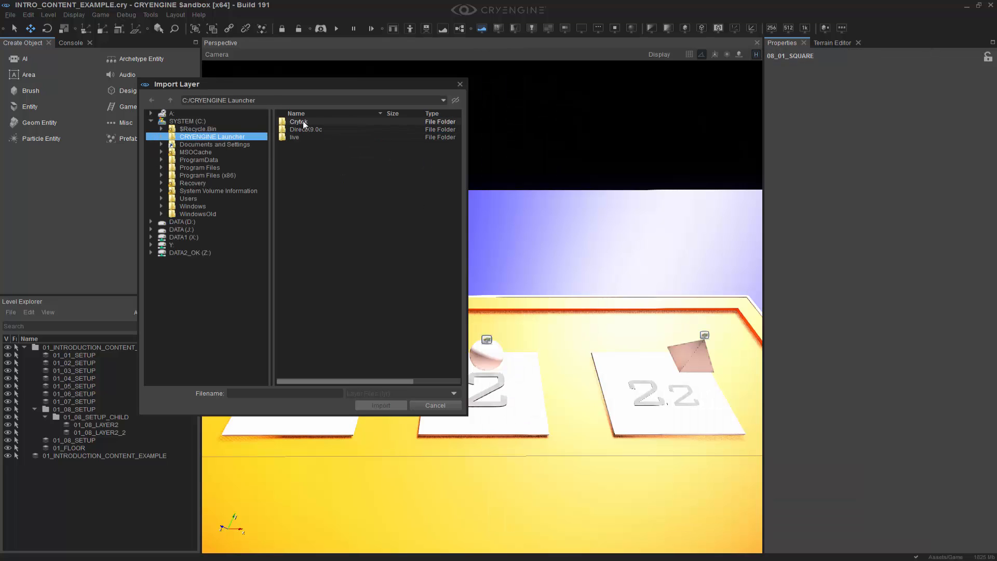
double_click(298, 121)
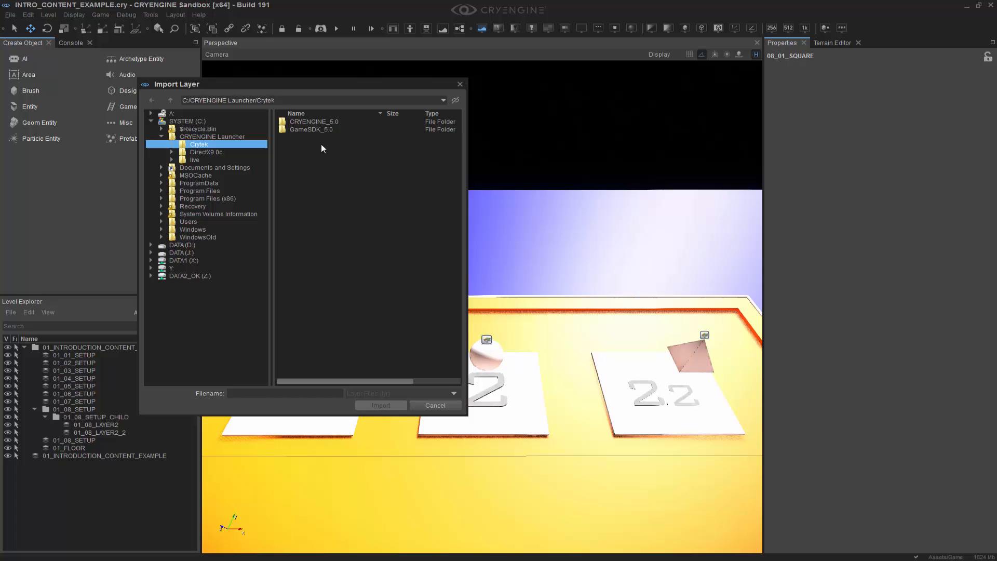
double_click(312, 129)
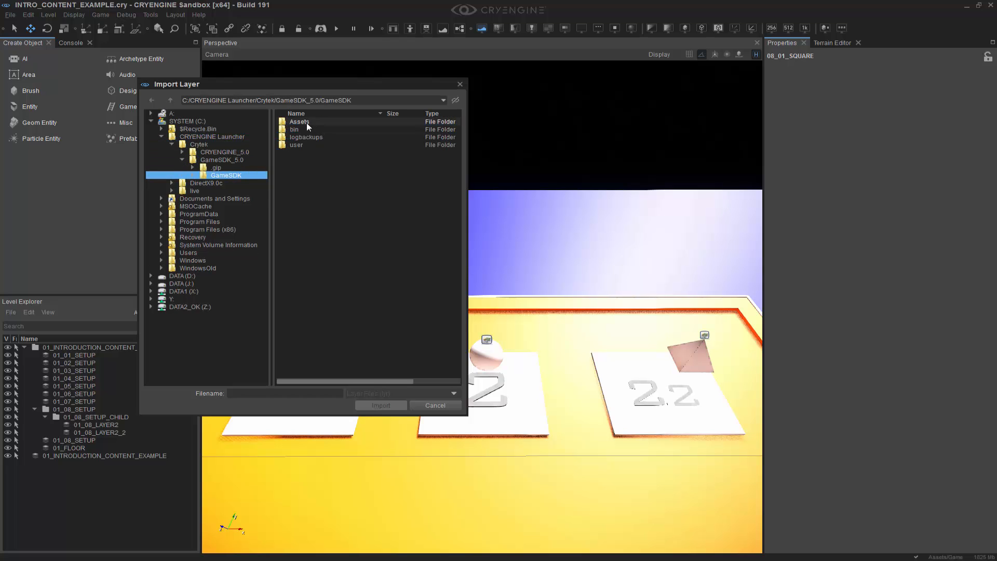
double_click(299, 121)
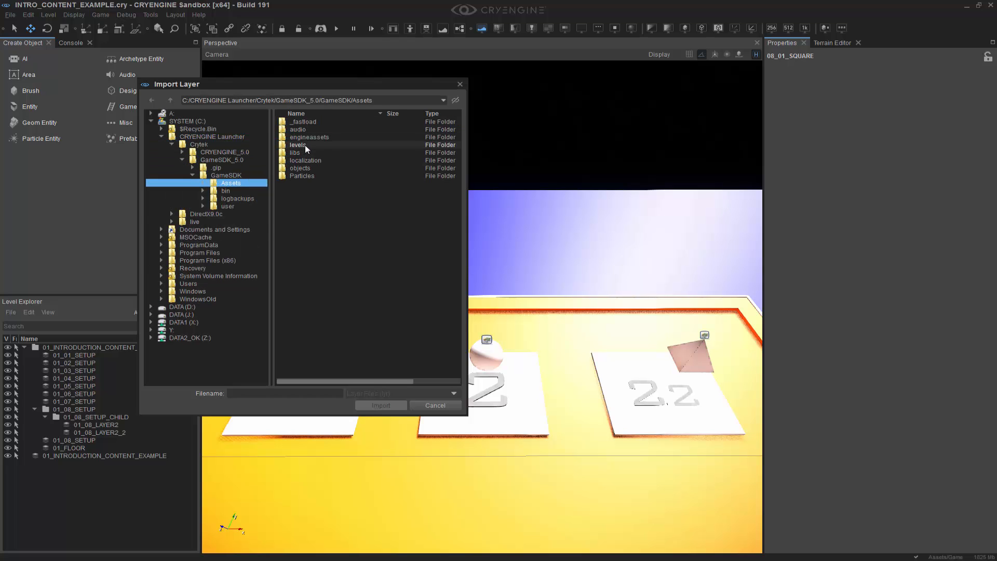
- Continue into levels and the INTRO_CONTENT_EXAMPLE level folder
double_click(298, 145)
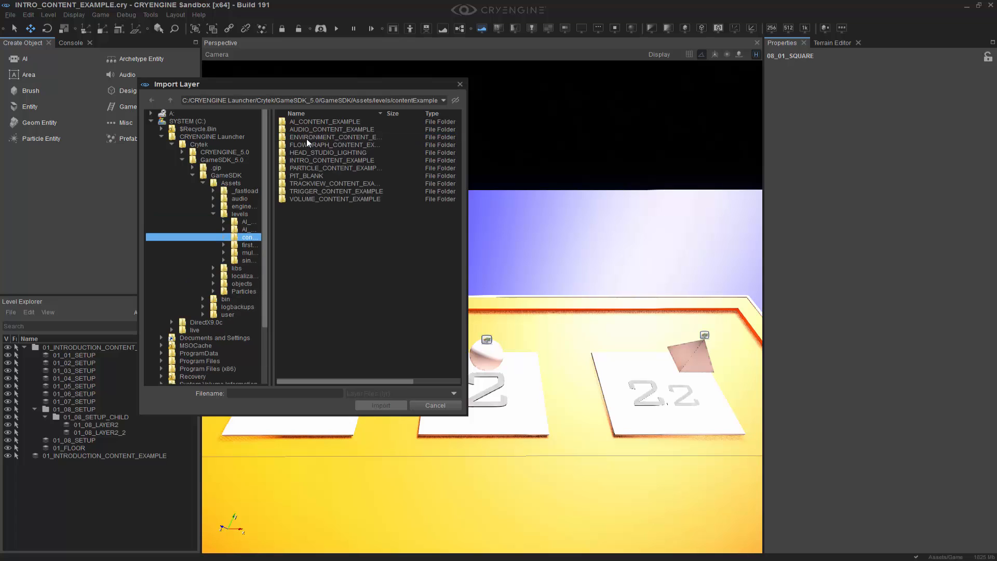
click(328, 160)
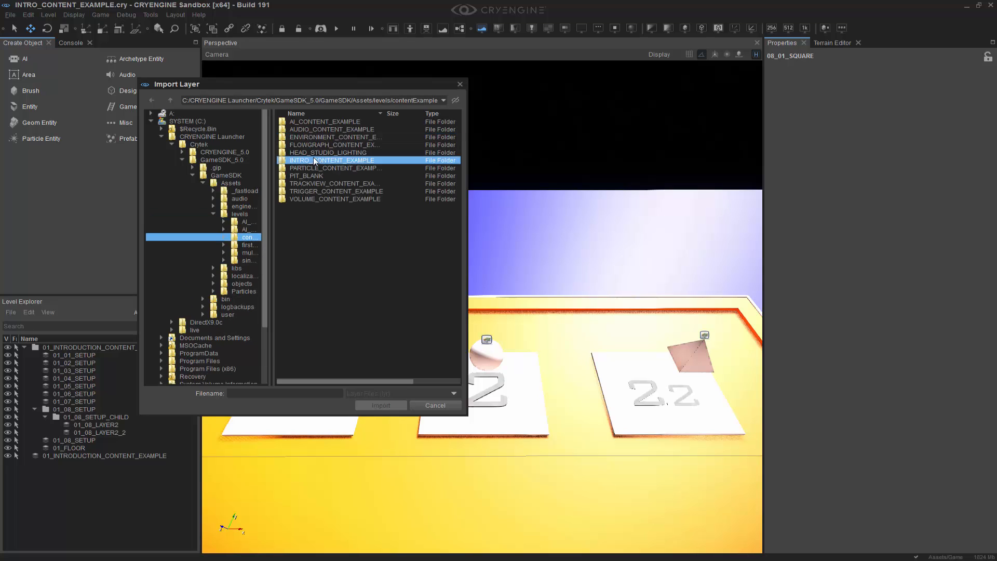
double_click(324, 159)
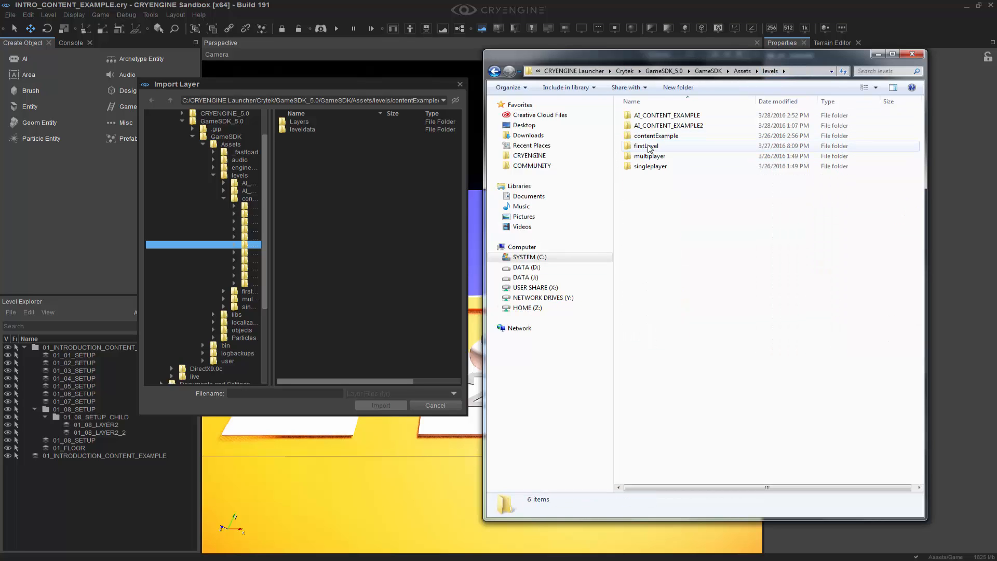
- Navigate through contentExample, INTRO_CONTENT_EXAMPLE, Layers, 01_introduction_content_example into 01_08_setup
double_click(655, 135)
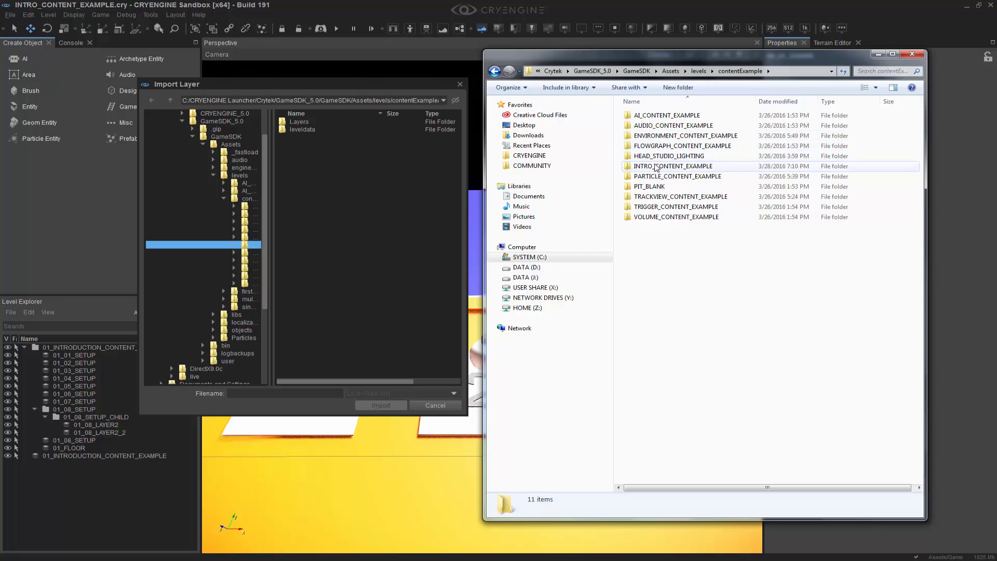
double_click(672, 166)
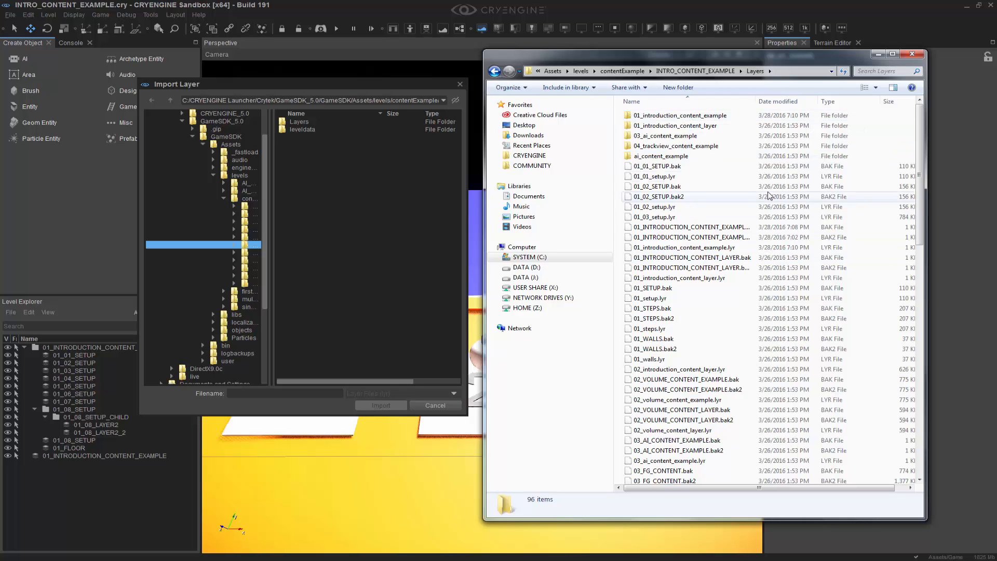
scroll(down, 3)
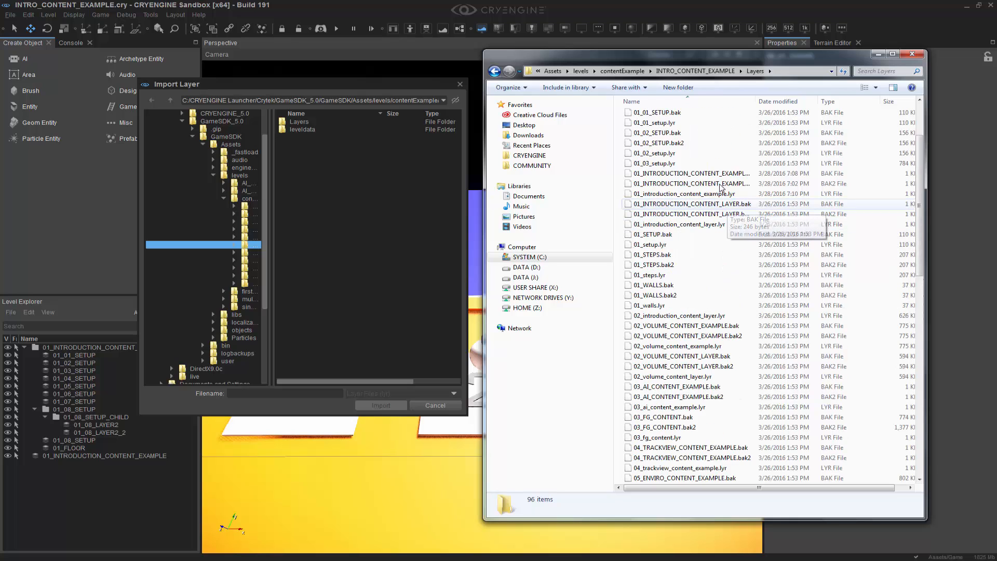
double_click(684, 194)
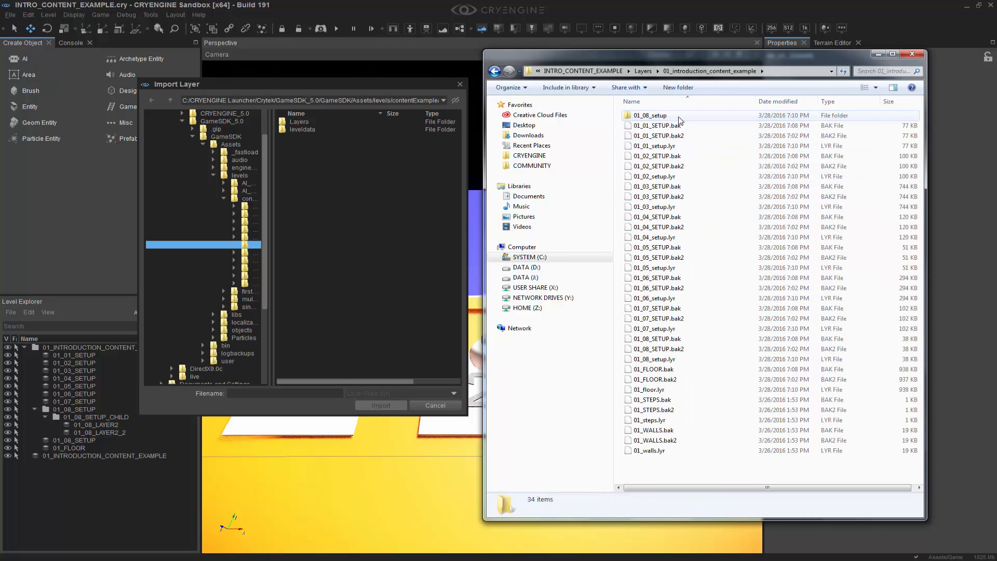
double_click(651, 115)
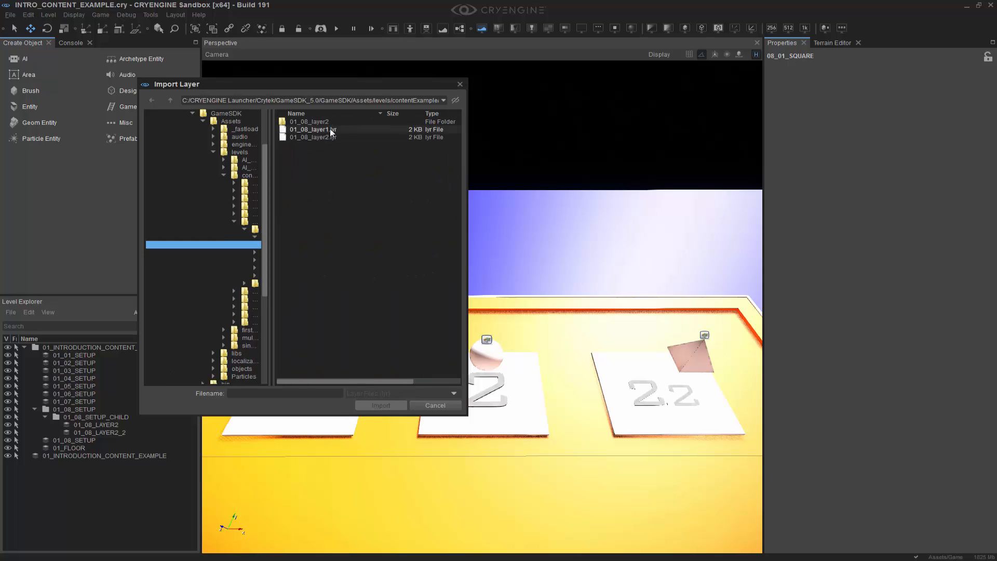
- Import 01_08_layer1.lyr so 01_08_LAYER1 and its cube return to the level
click(312, 129)
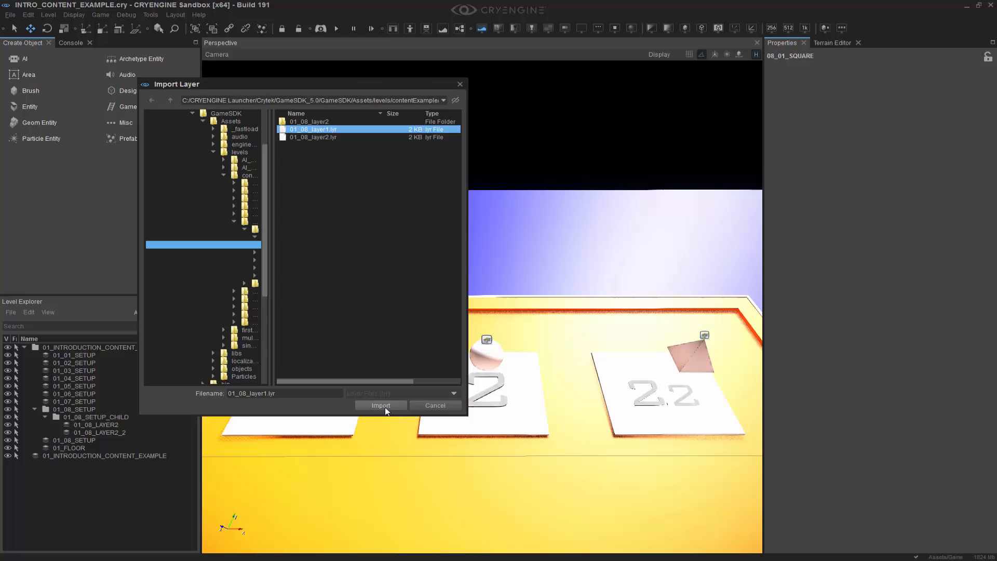
click(380, 405)
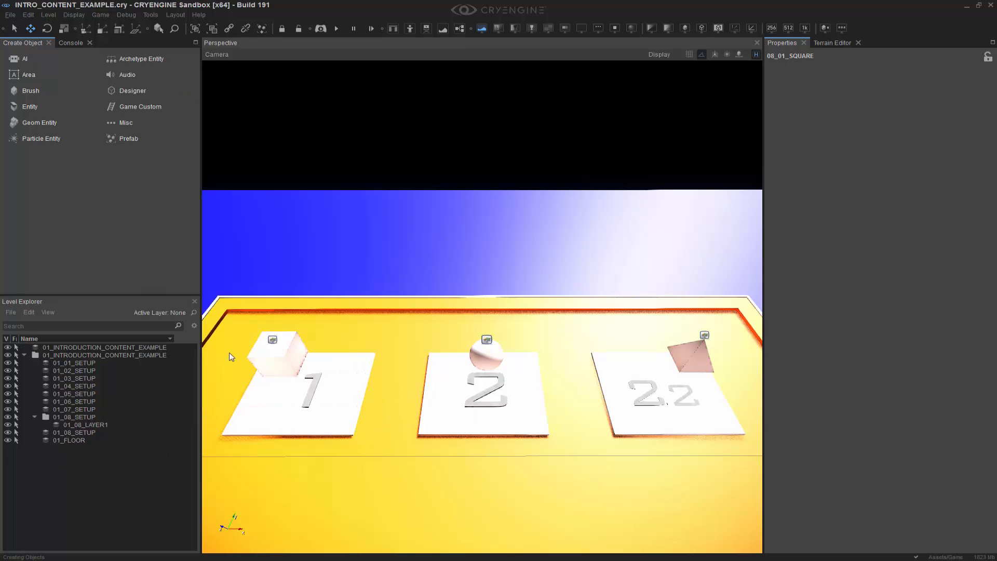
mouse_move(612, 365)
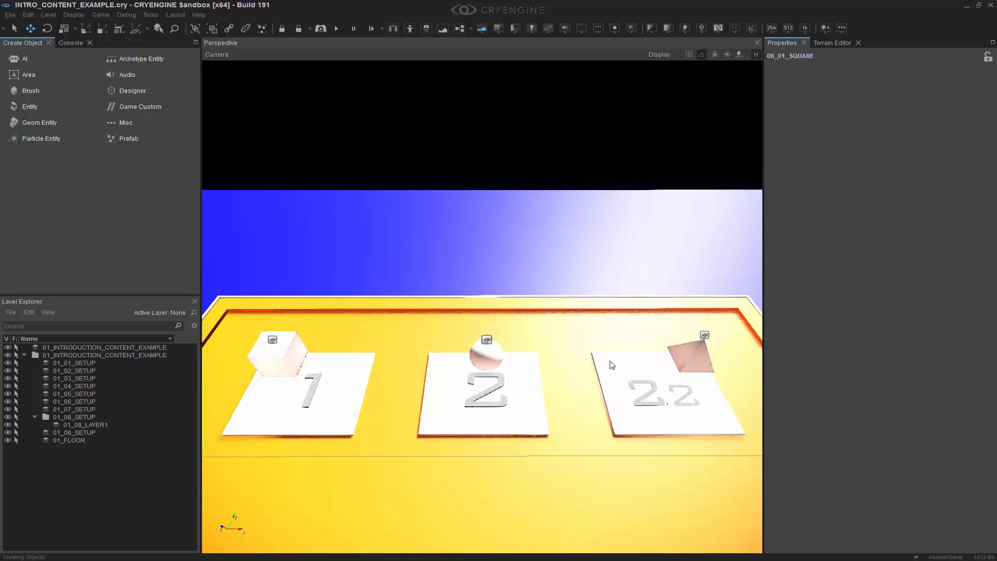
mouse_move(588, 361)
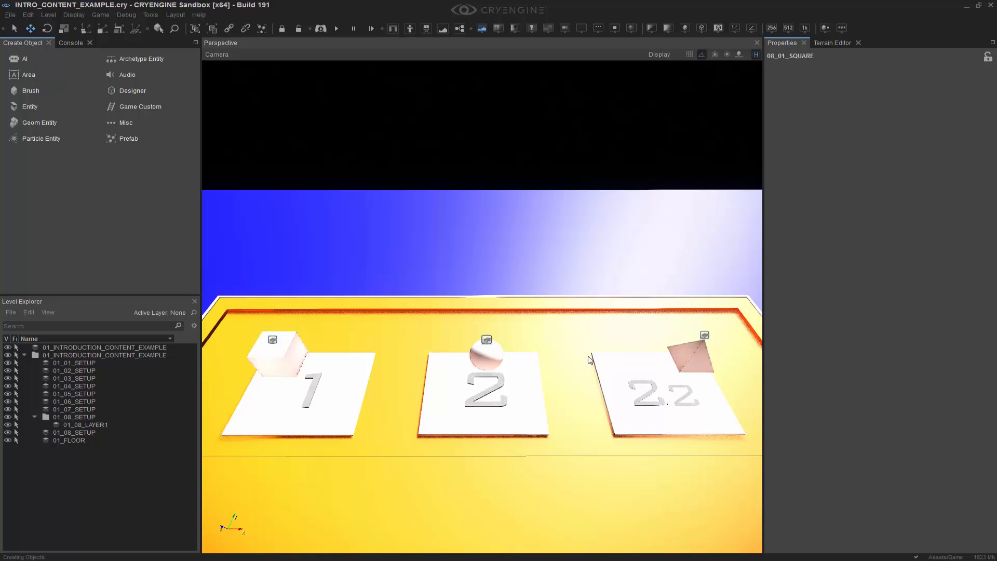
mouse_move(570, 357)
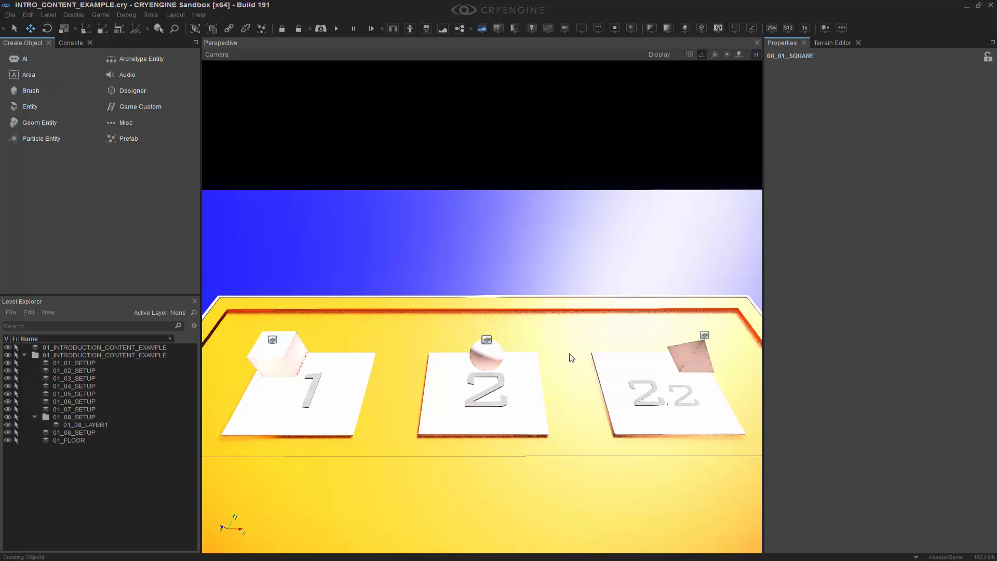